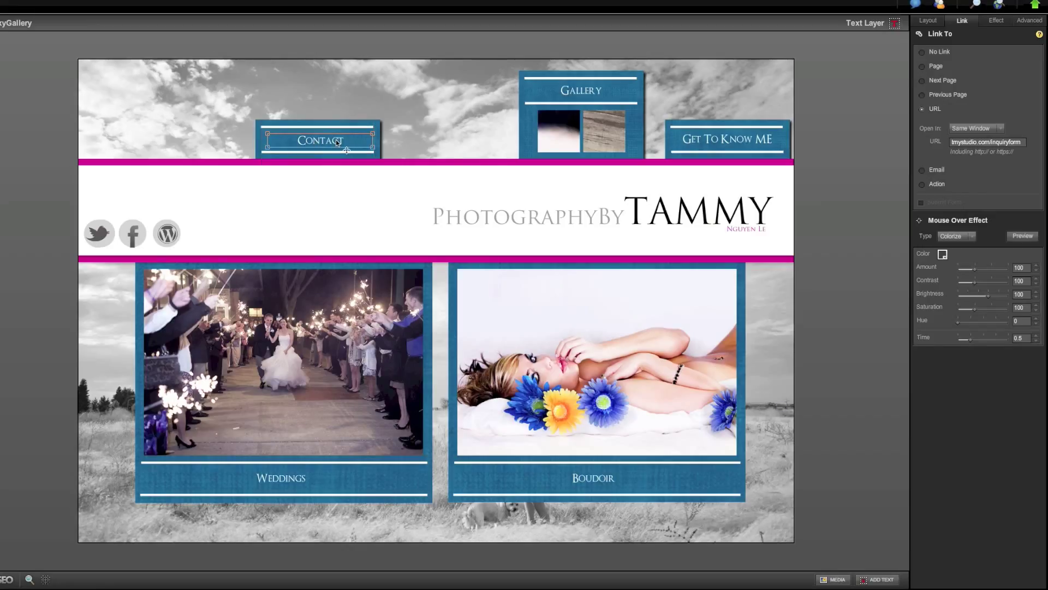
mouse_move(340, 148)
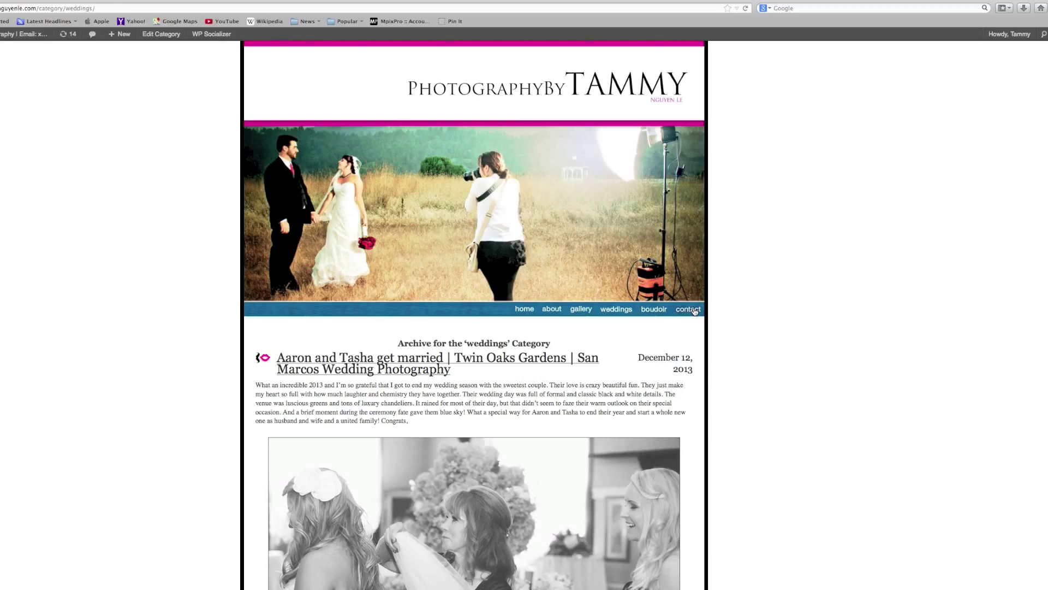
mouse_move(858, 6)
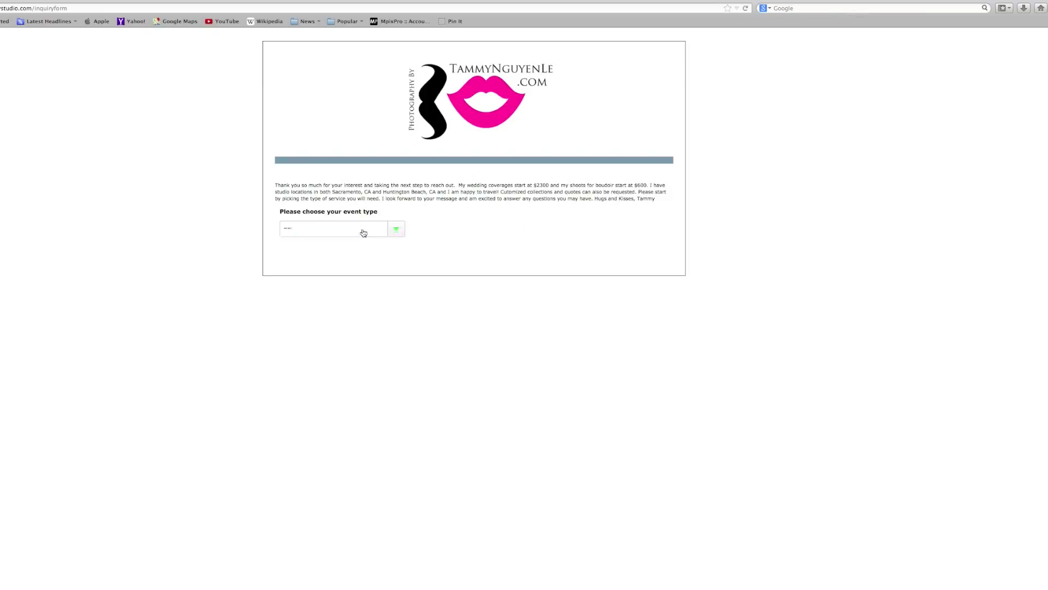
- Open the event type dropdown on the website's inquiry form
click(333, 228)
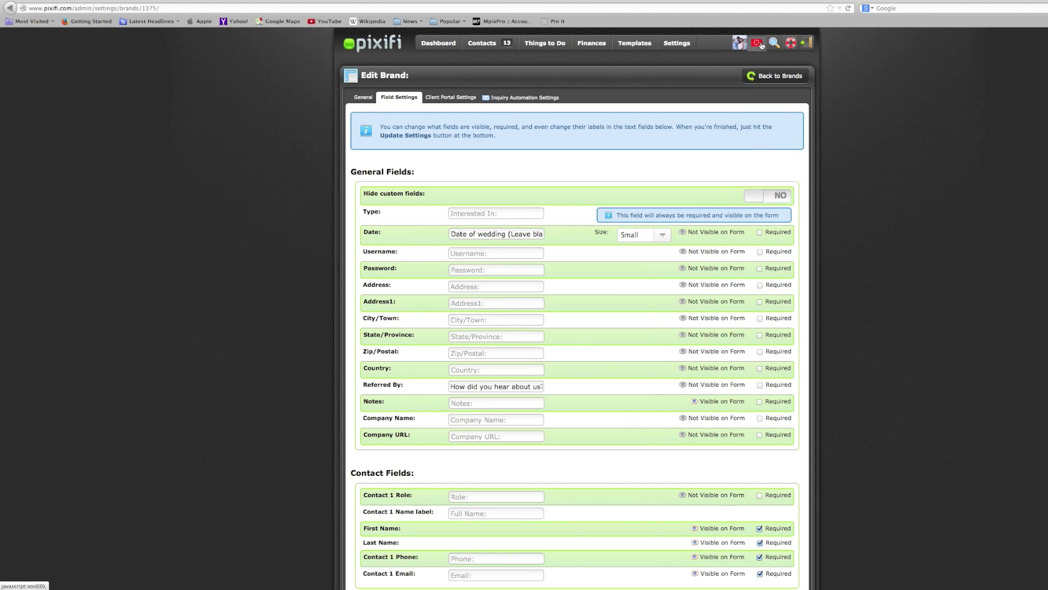
- Open Sample Bride's wedding lead from the 'You've got a new lead' notification
click(756, 42)
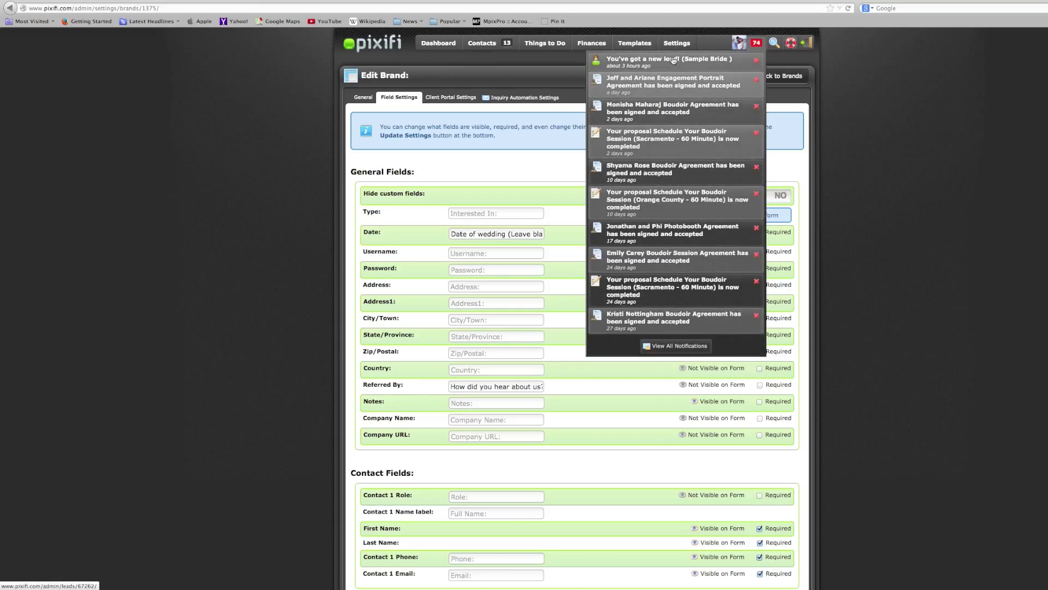
click(668, 61)
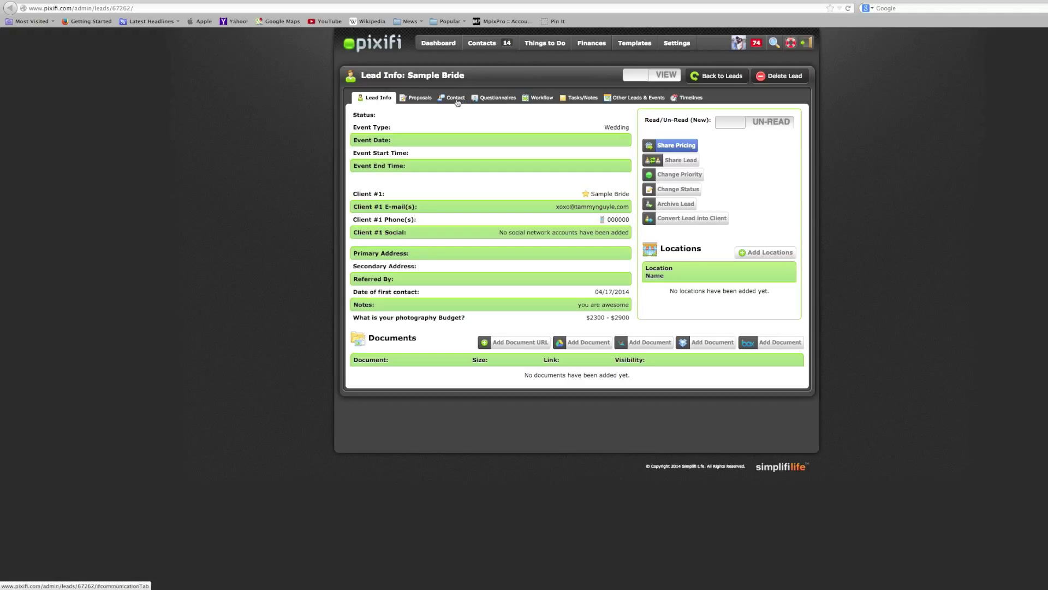
- Compose a new message from the lead's Contact tab
click(454, 98)
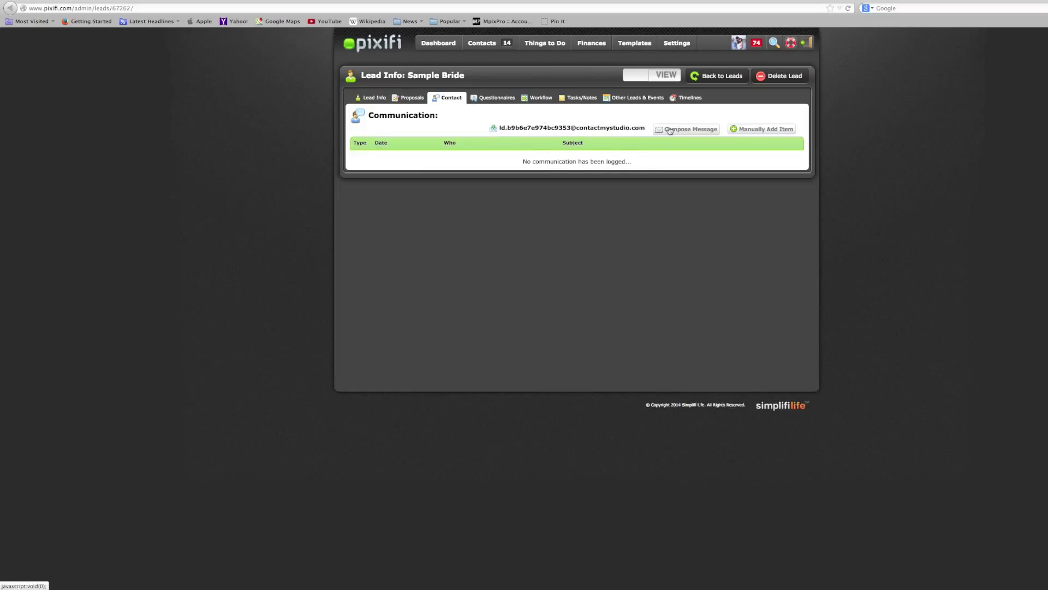
click(688, 129)
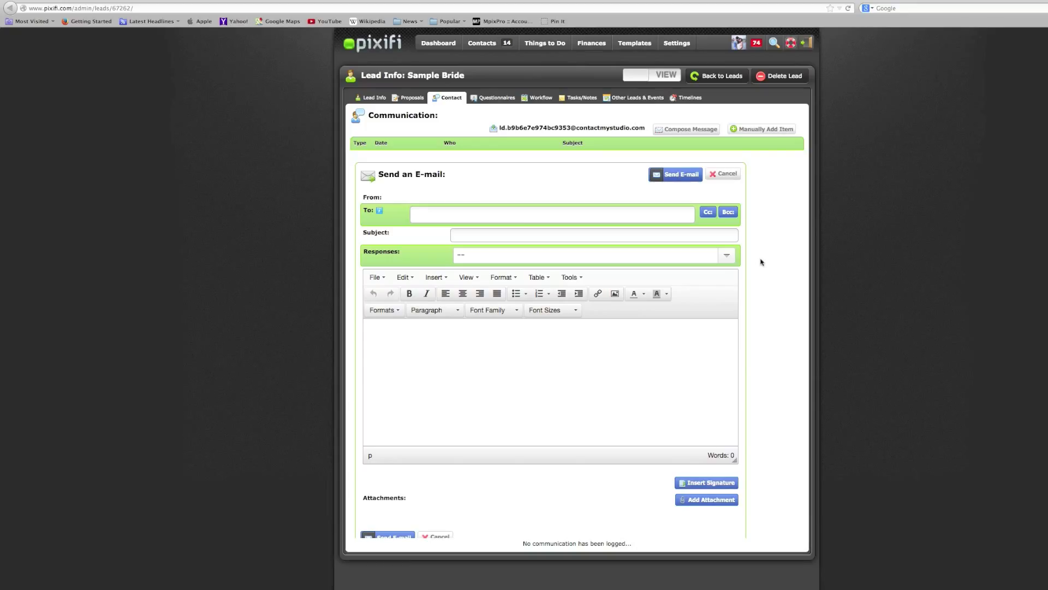
- Address the email to Sample Bride and fill it with the [Lead] Engagement Special response
click(551, 214)
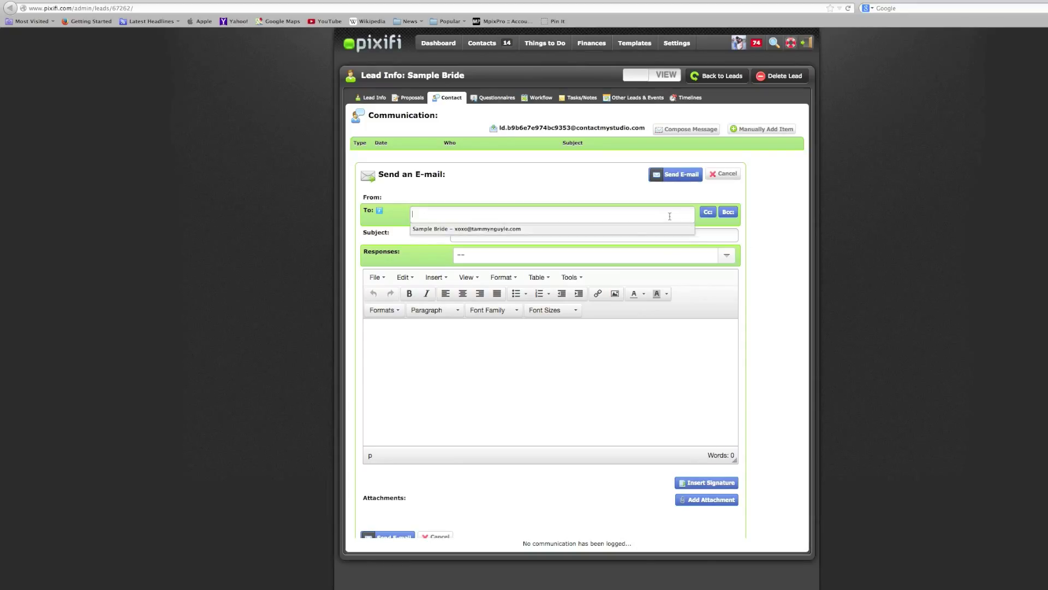
click(466, 229)
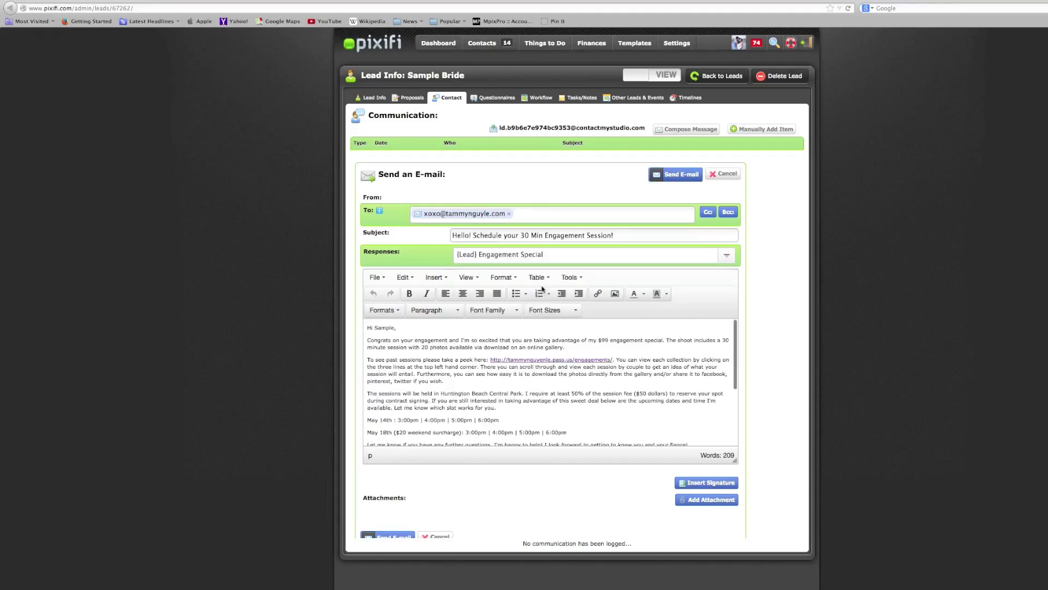
scroll(down, 3)
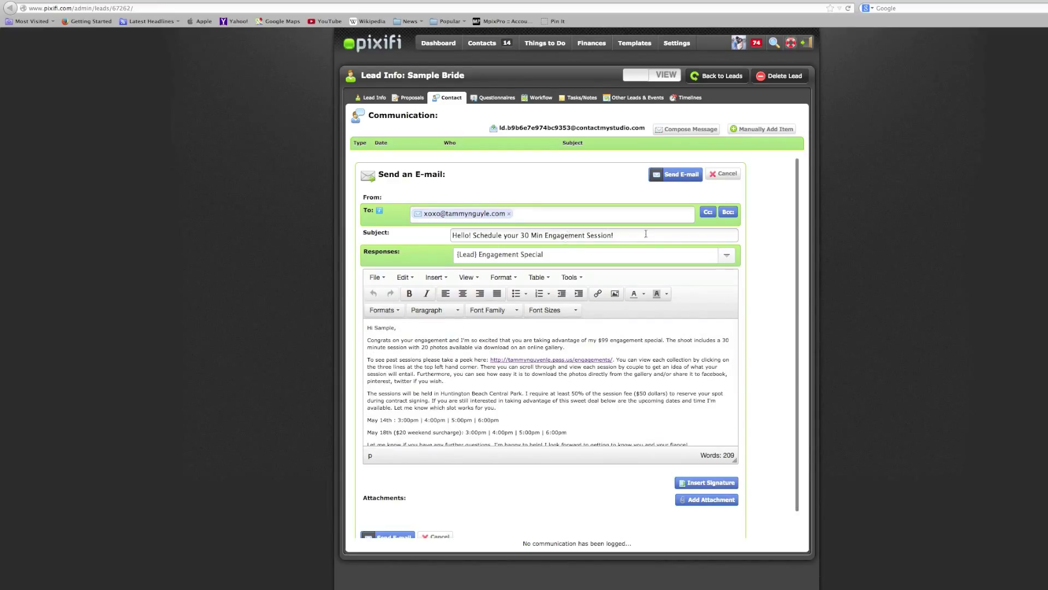
triple_click(532, 235)
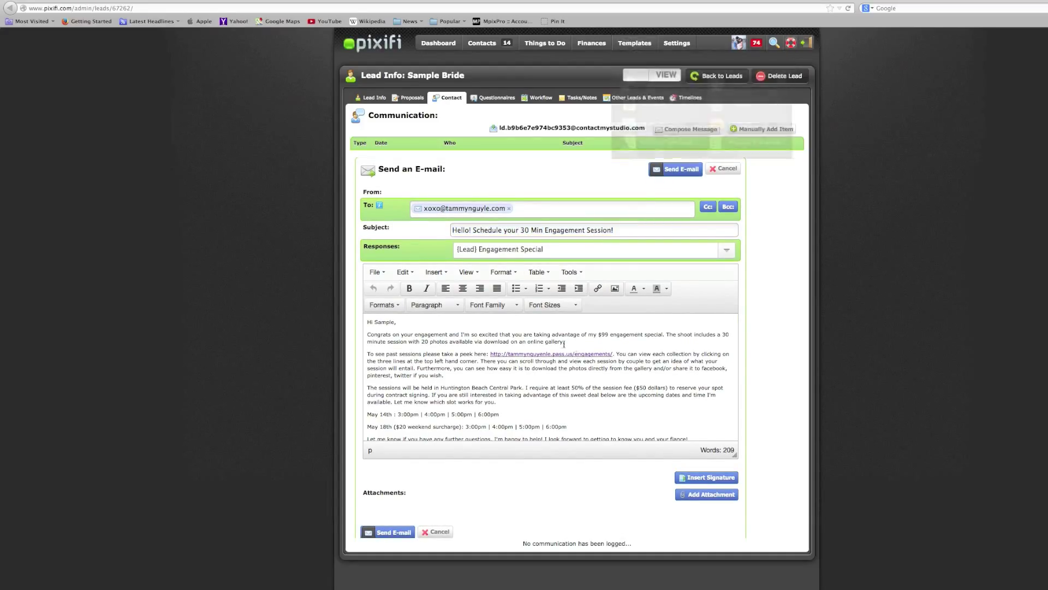
click(634, 42)
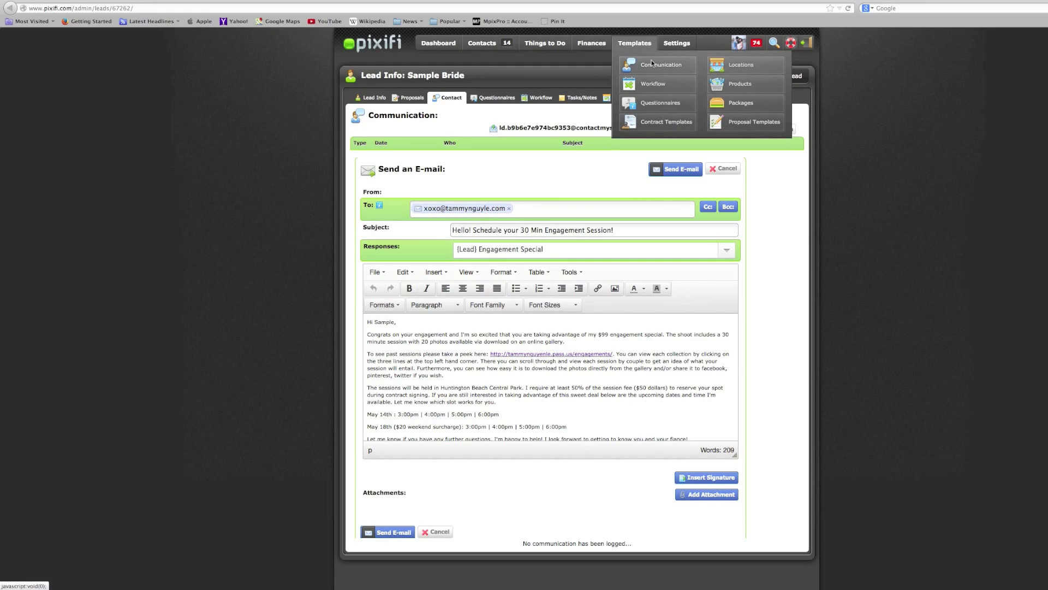
- Open Templates > Communication to view sample email templates and saved responses
click(661, 64)
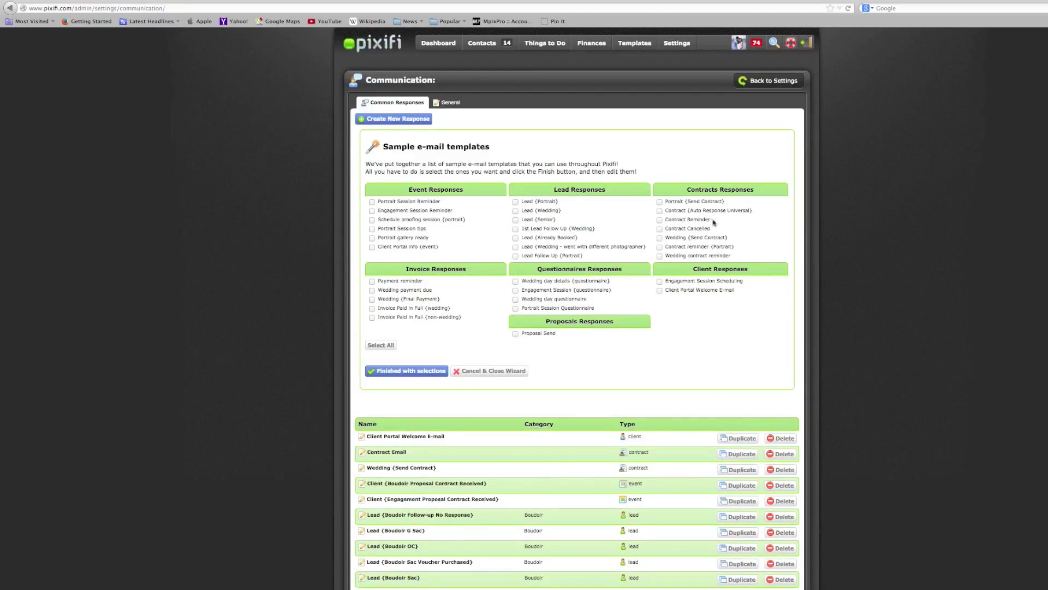
click(633, 42)
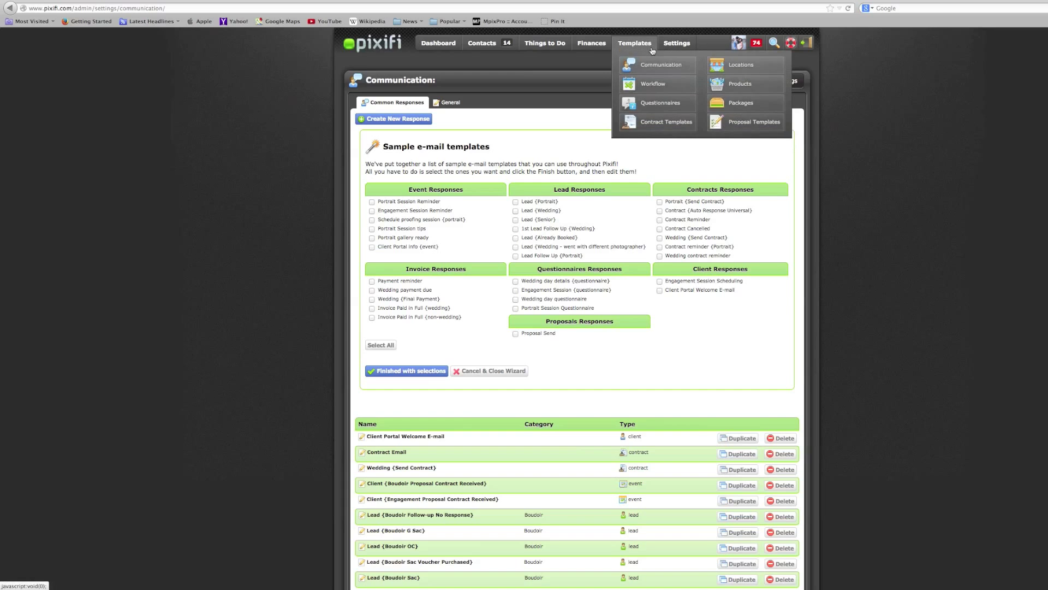
click(675, 42)
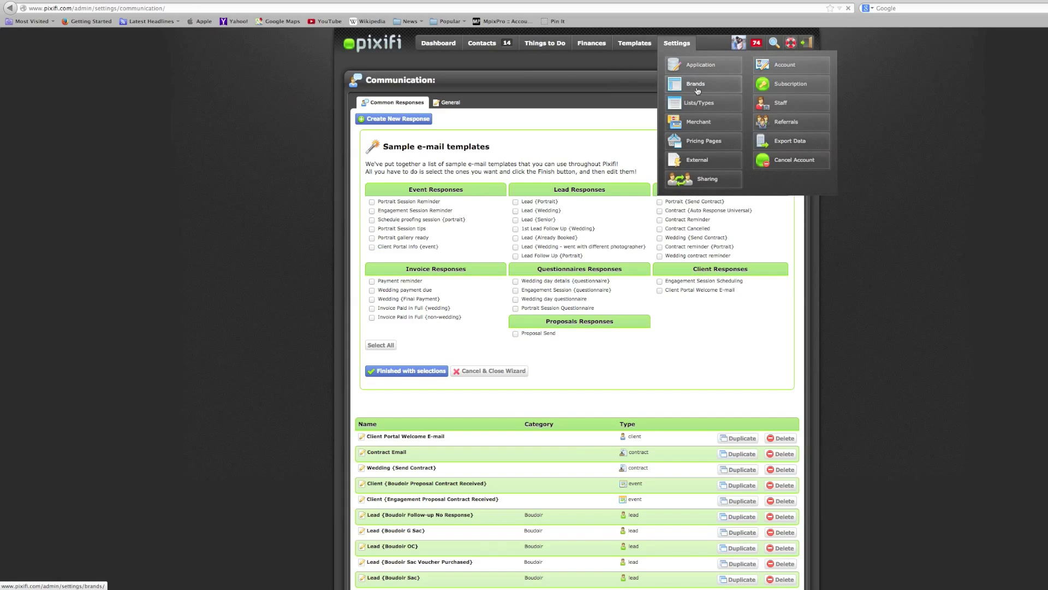
- Open Settings > Brands and its Inquiry Automation Settings tab
click(696, 84)
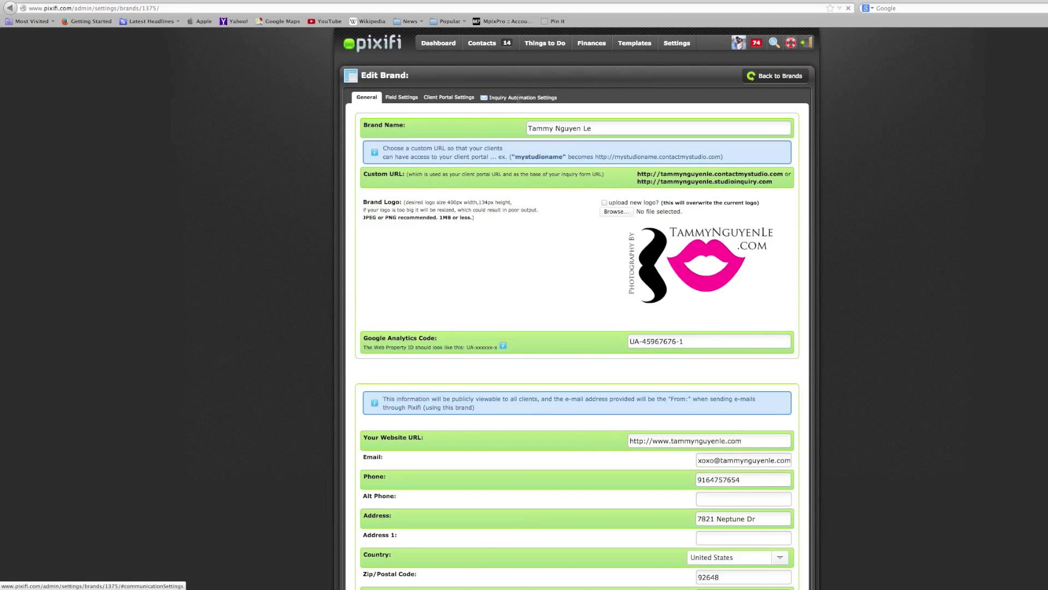
click(522, 97)
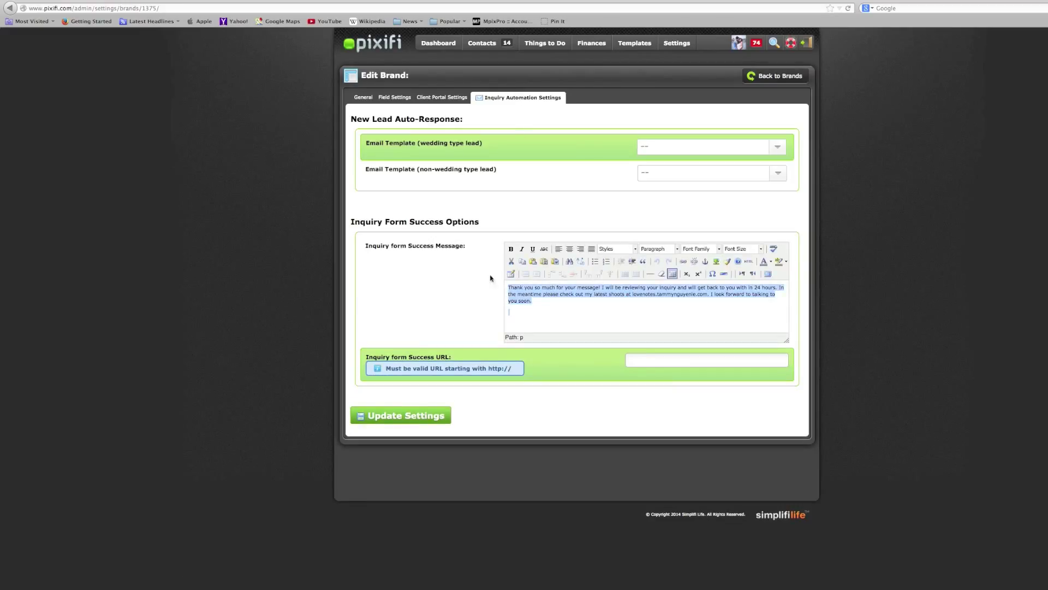
mouse_move(586, 225)
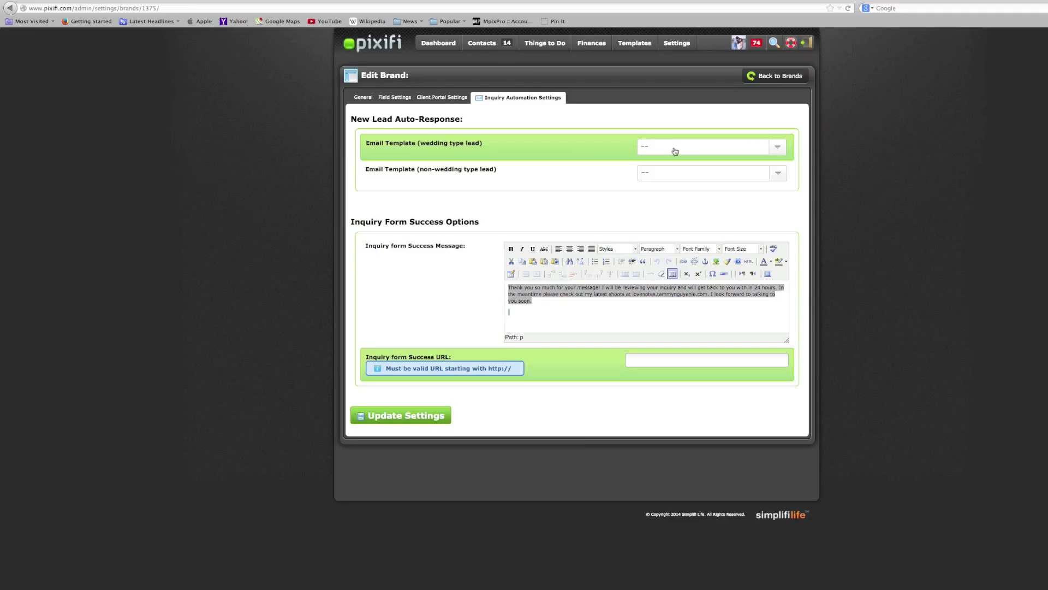
mouse_move(657, 158)
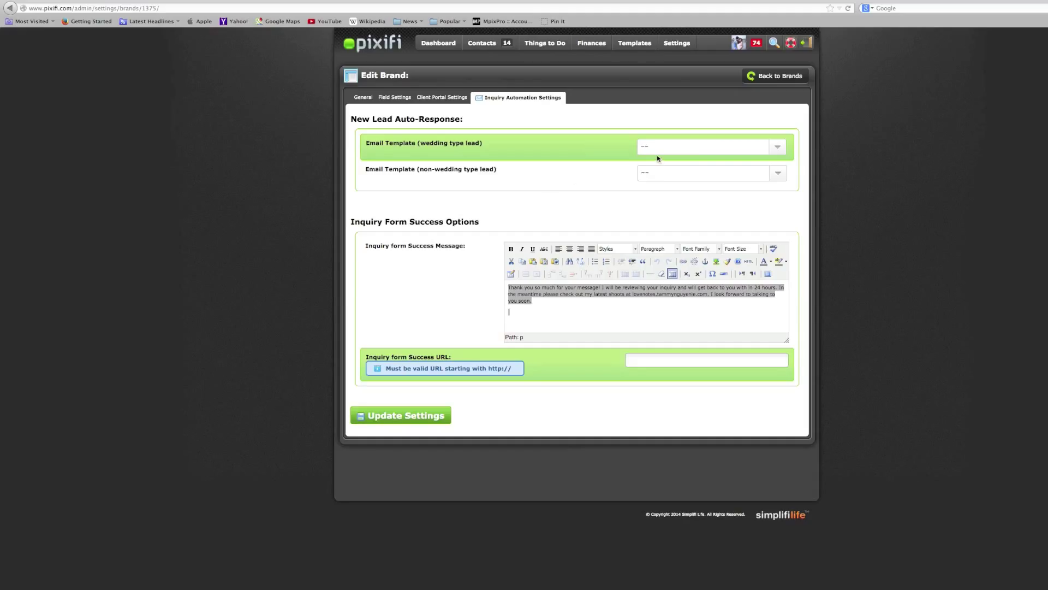